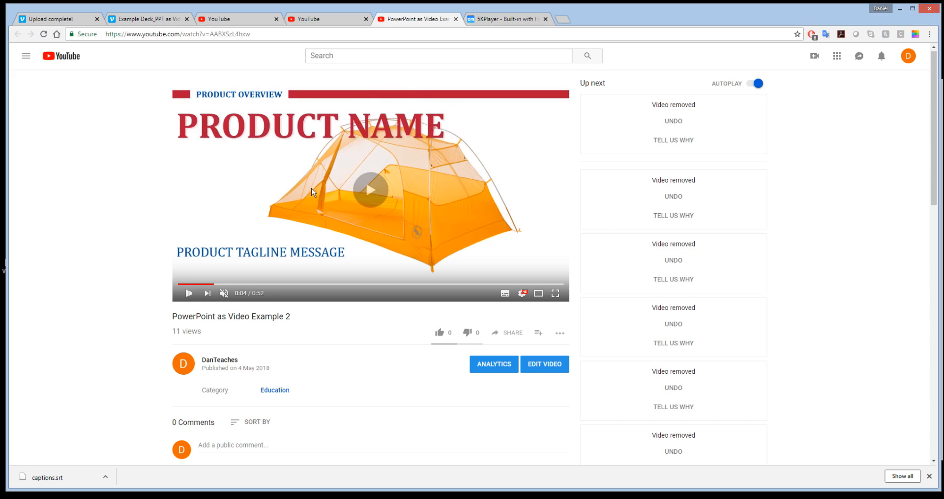
# Play the PowerPoint as Video Example 2 video with captions, then switch to the 5KPlayer site
pyautogui.click(370, 190)
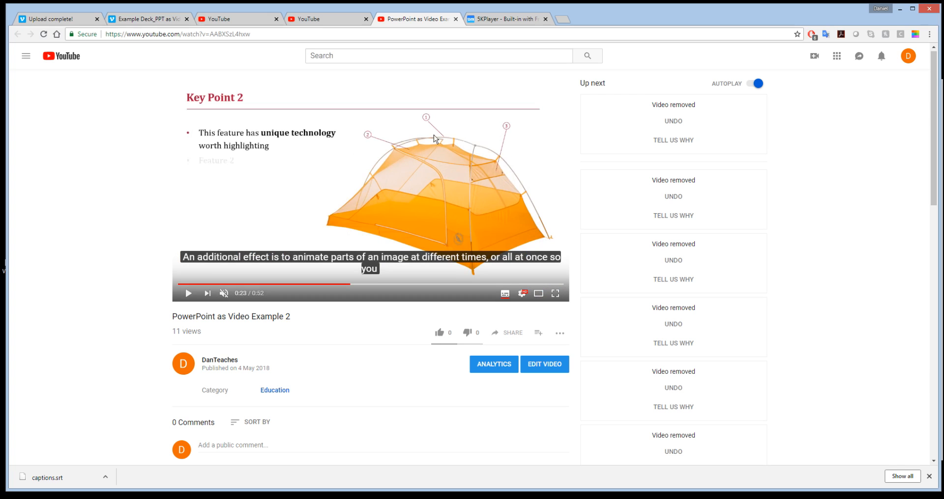
pyautogui.moveTo(208, 253)
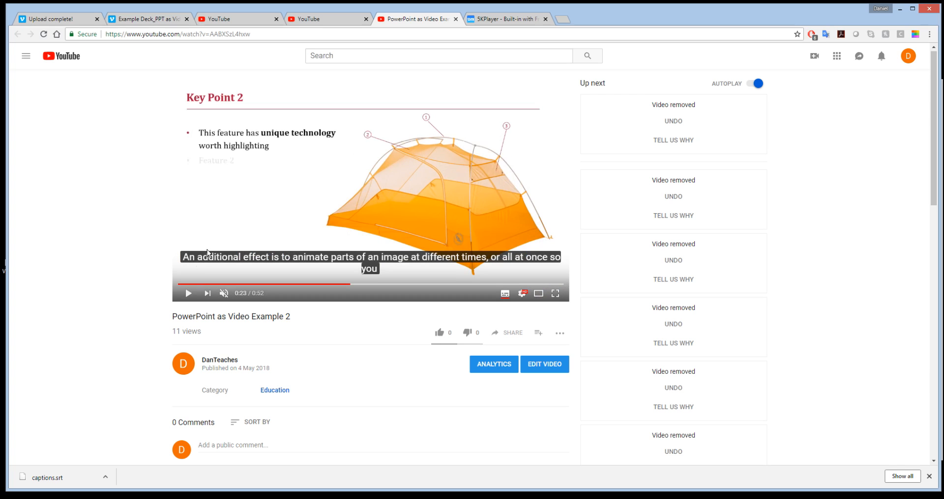
pyautogui.moveTo(404, 191)
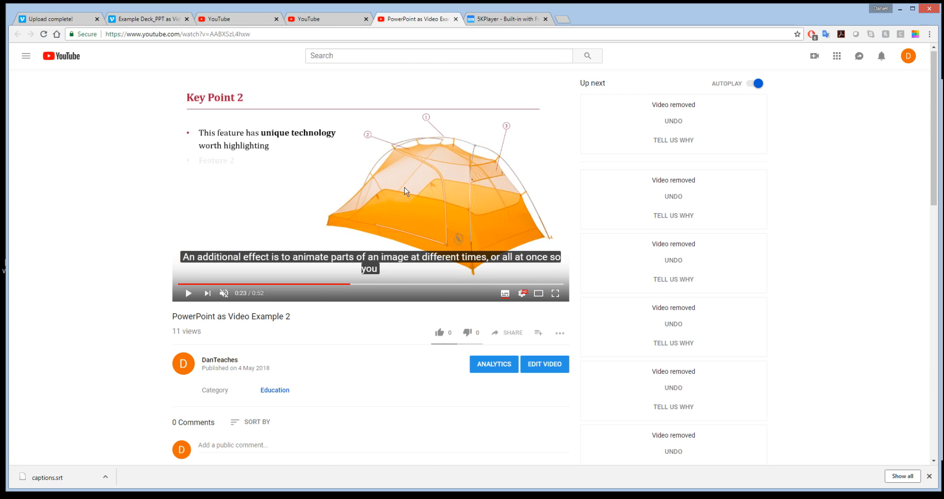
pyautogui.click(506, 18)
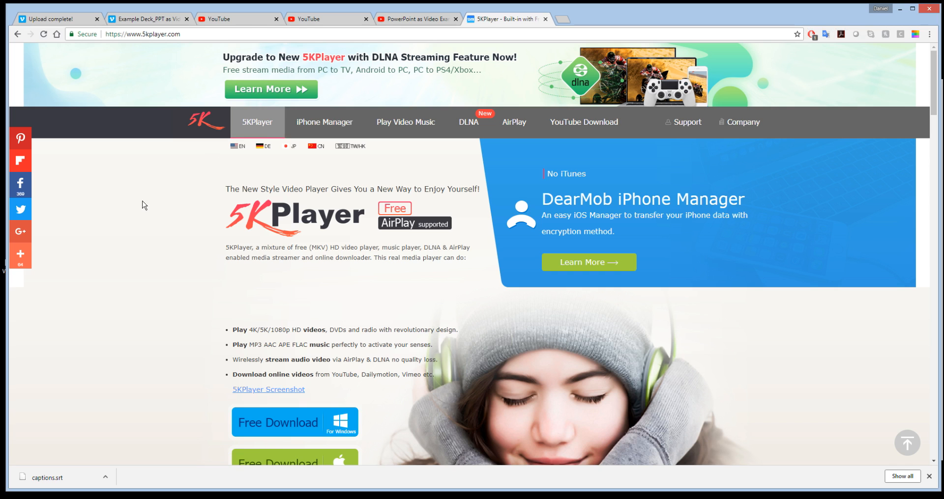
# Return to the YouTube video tab and copy its web address
pyautogui.scroll(-3)
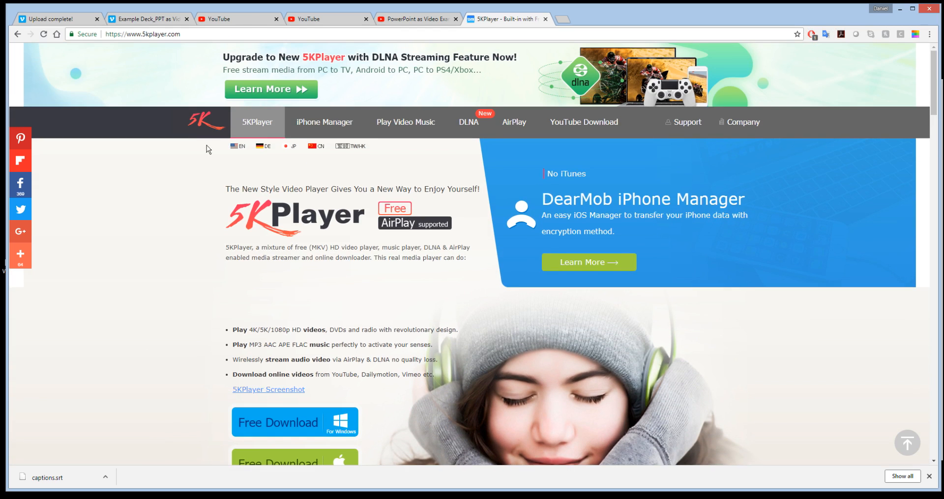
pyautogui.click(415, 19)
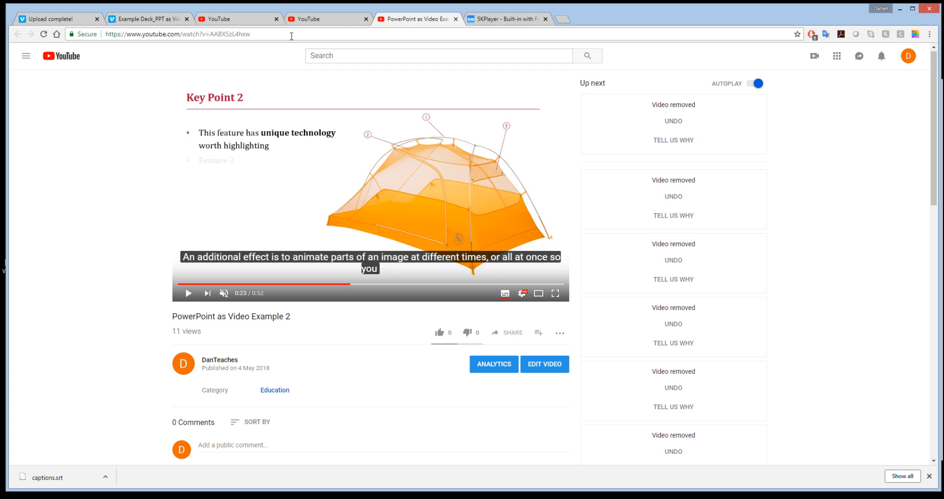
pyautogui.click(177, 34)
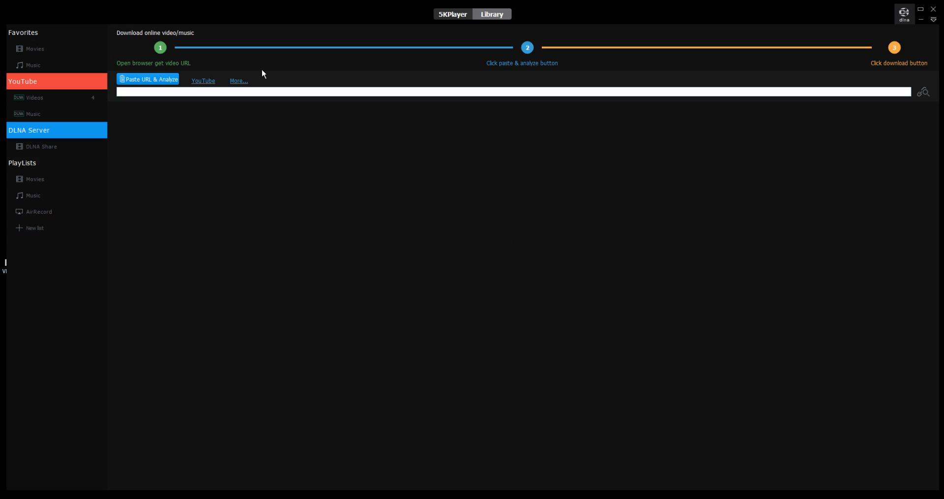
pyautogui.moveTo(91, 98)
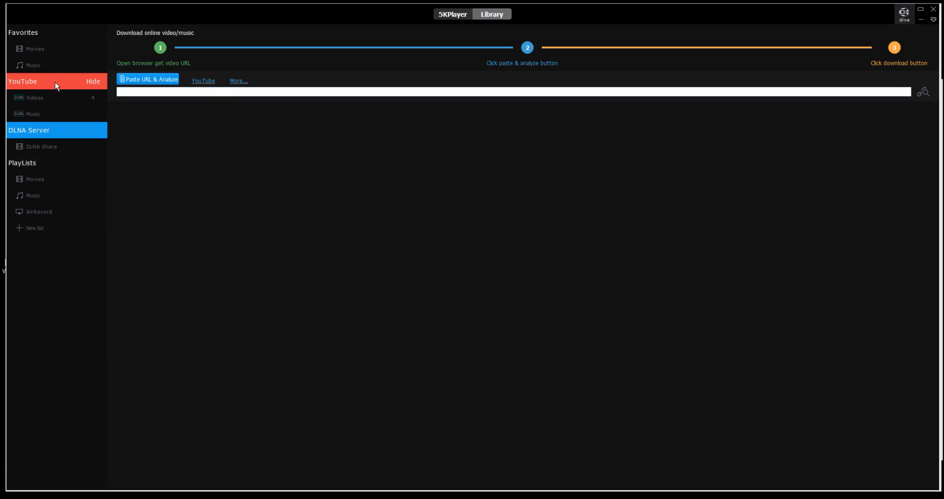
pyautogui.moveTo(137, 88)
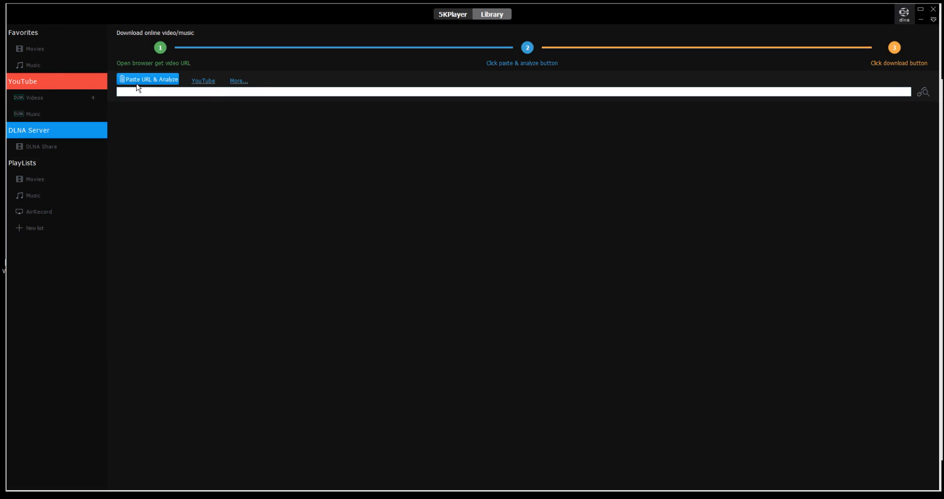
pyautogui.moveTo(147, 83)
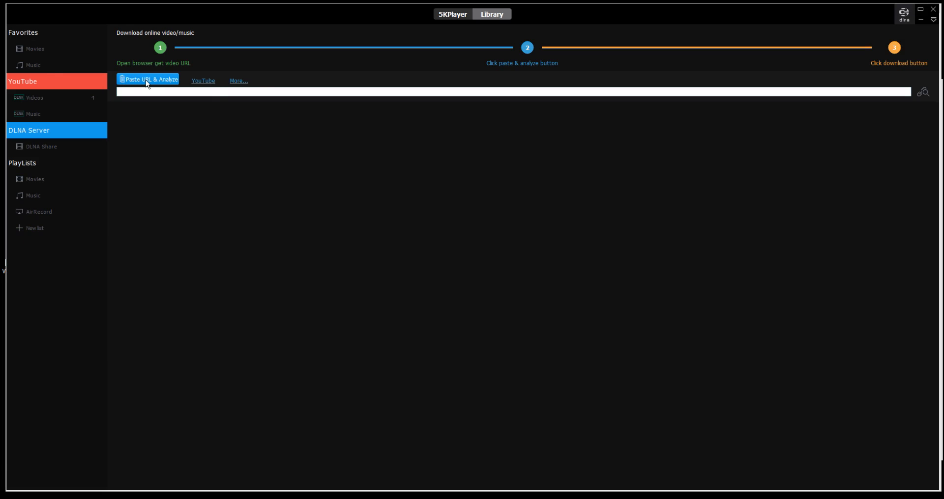
# Paste the copied YouTube link into 5KPlayer and analyze it
pyautogui.click(148, 78)
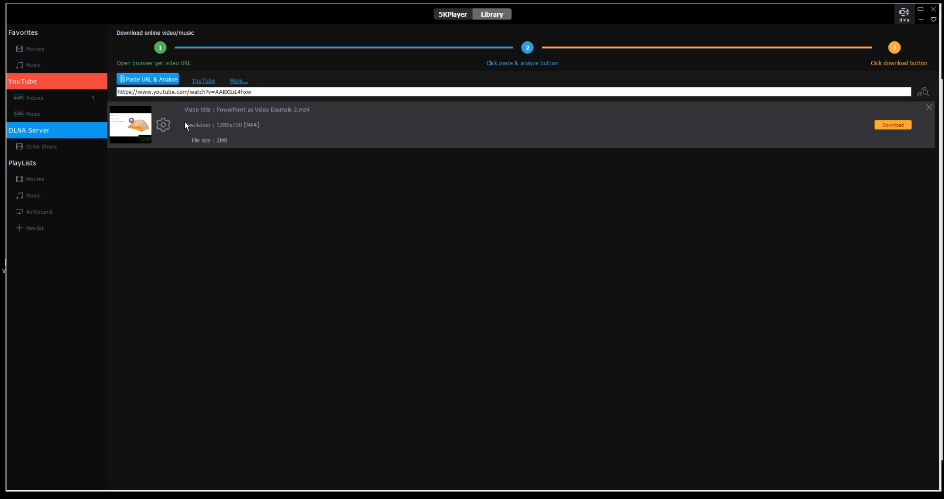
# Show the video's quality options and Subtitle captions, recopy the URL, and return to 5KPlayer
pyautogui.click(163, 124)
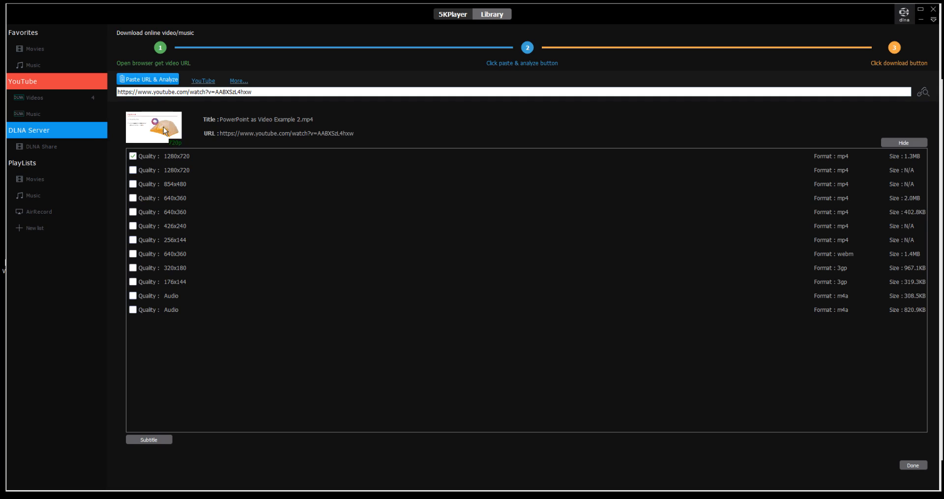
pyautogui.moveTo(155, 180)
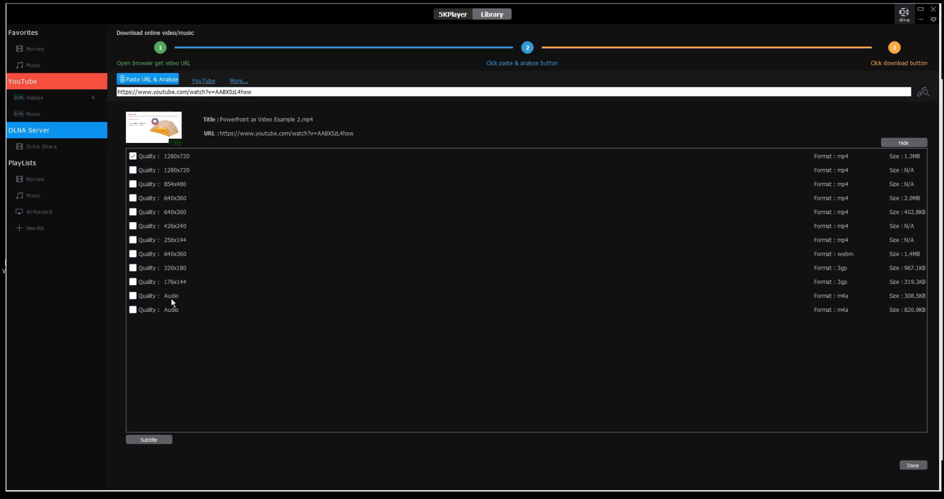
pyautogui.moveTo(160, 136)
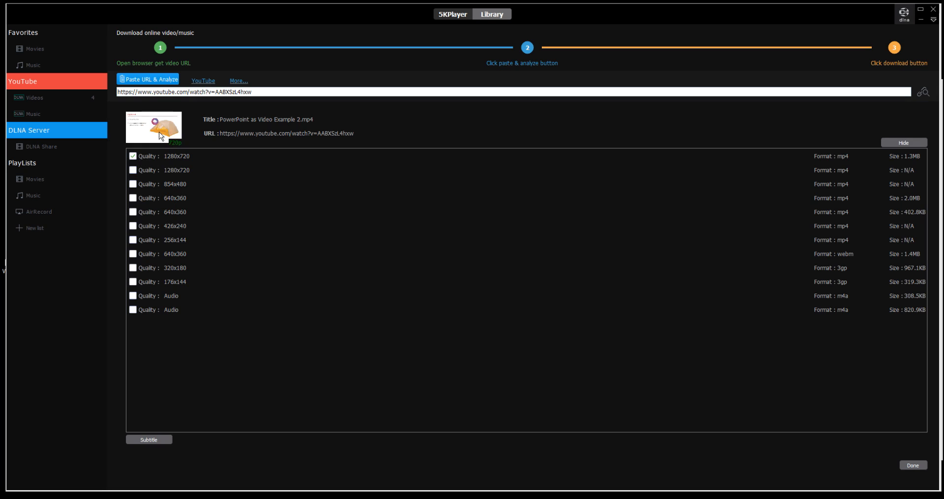
pyautogui.moveTo(173, 155)
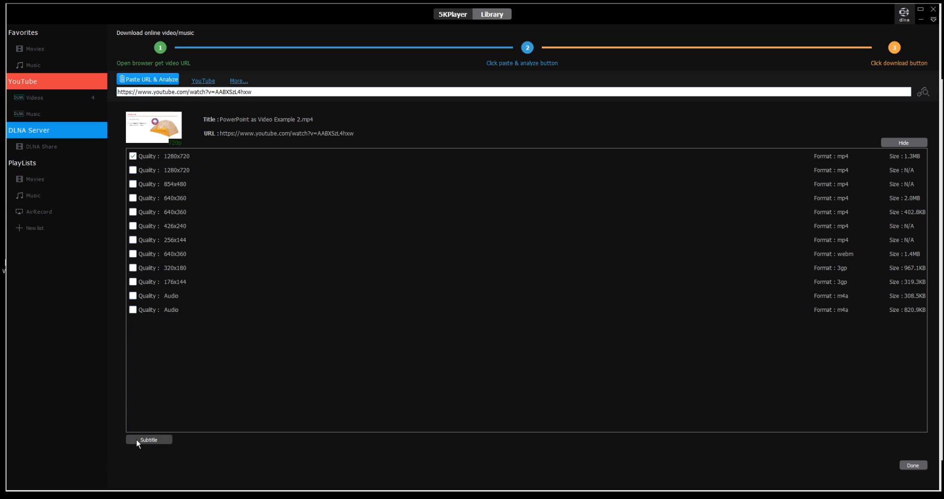
pyautogui.click(148, 440)
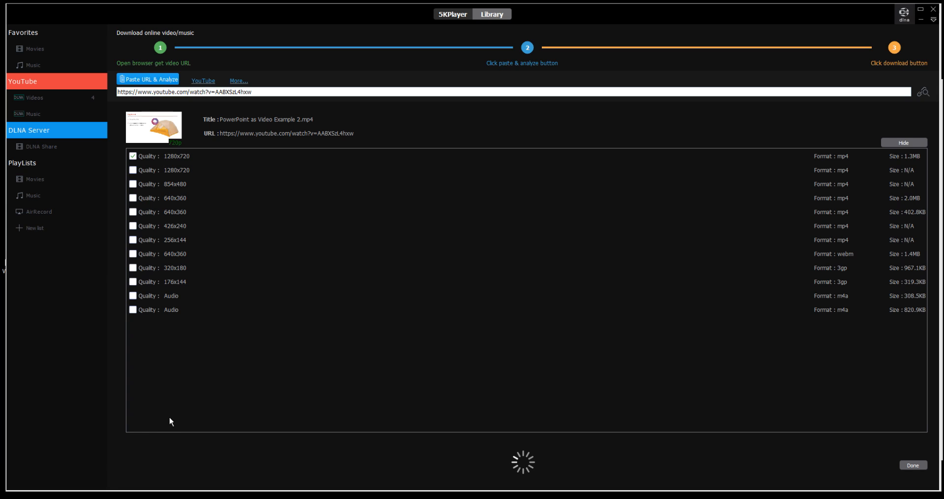
pyautogui.moveTo(253, 363)
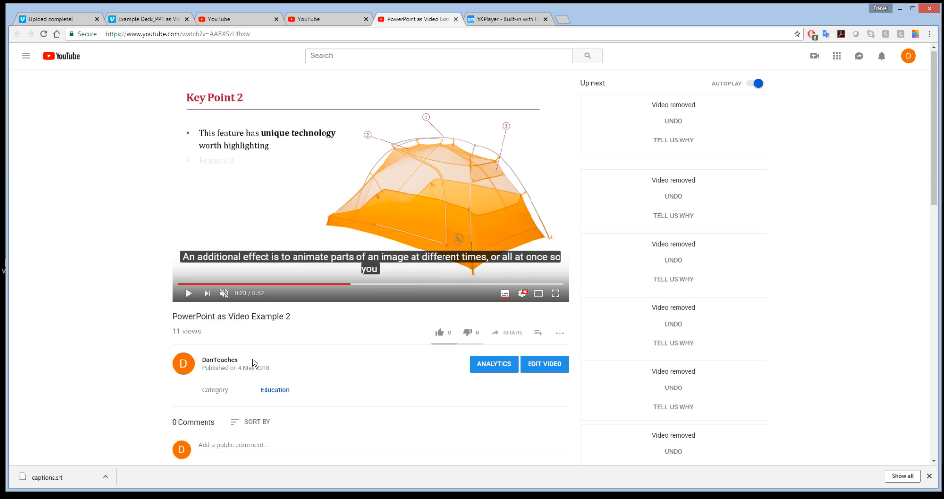
pyautogui.click(177, 34)
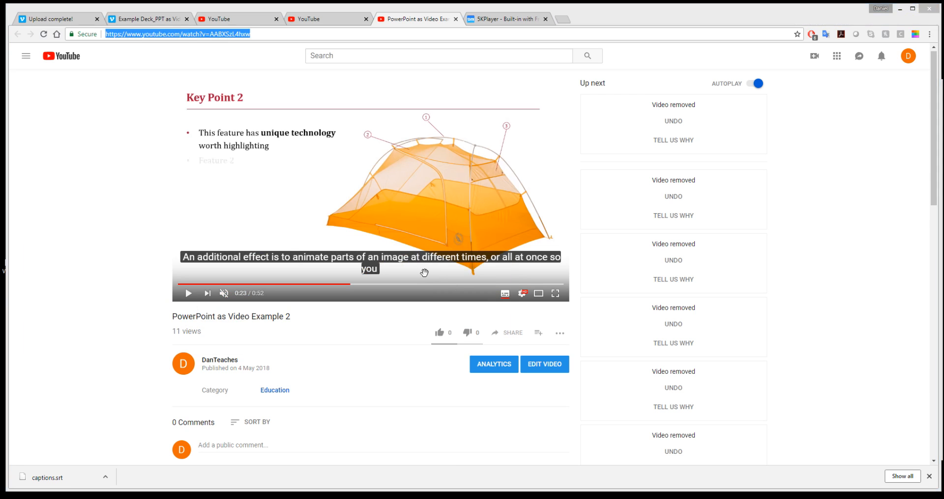
pyautogui.click(509, 19)
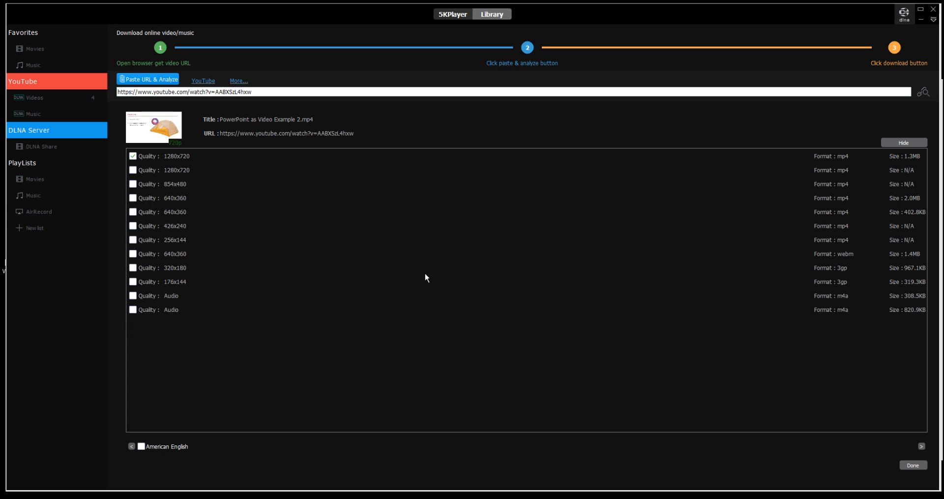
pyautogui.moveTo(455, 480)
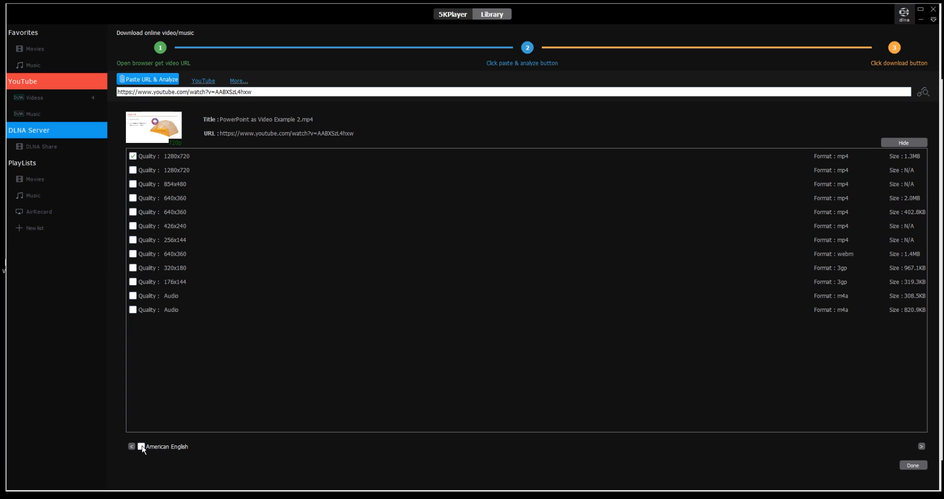
# Select American English captions and the 308.5KB m4a audio, dropping the 1280x720 mp4
pyautogui.click(142, 446)
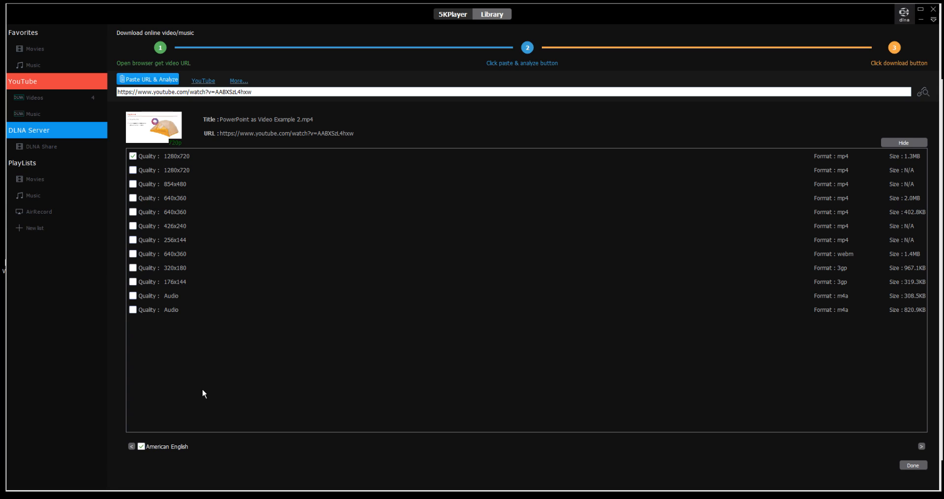
pyautogui.moveTo(149, 188)
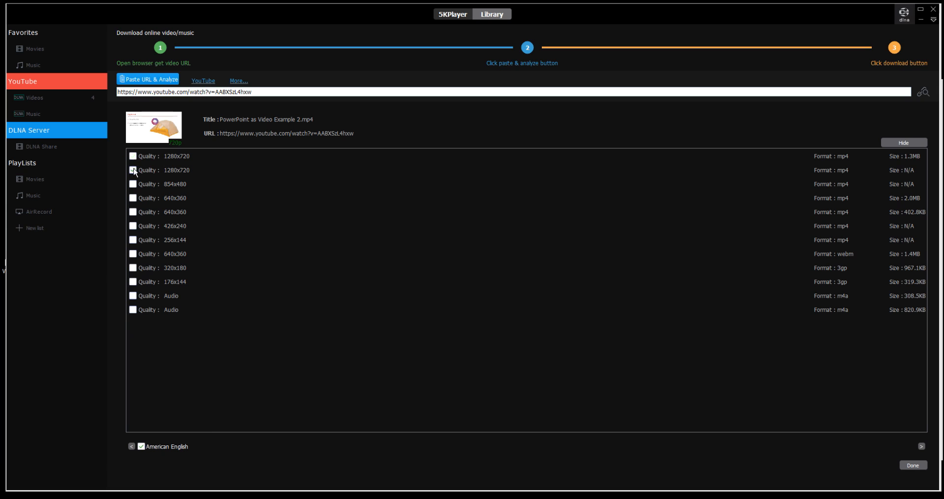
pyautogui.click(133, 309)
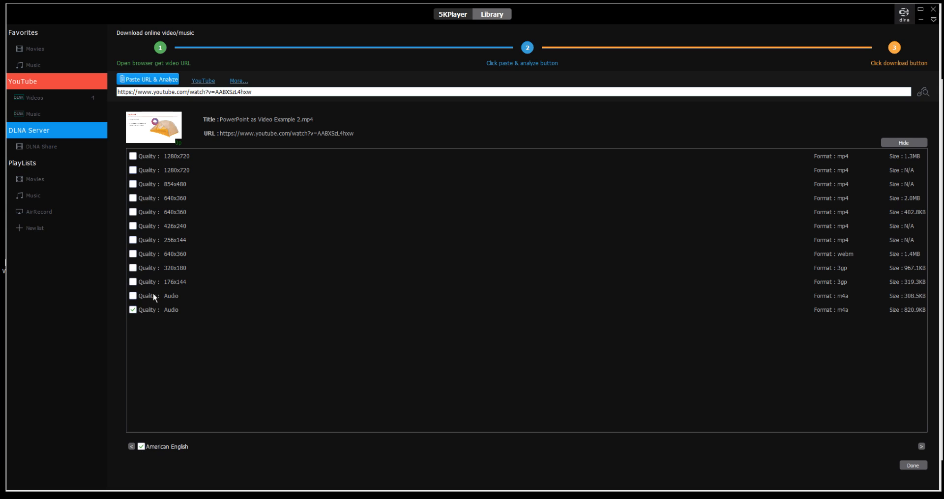
pyautogui.click(133, 296)
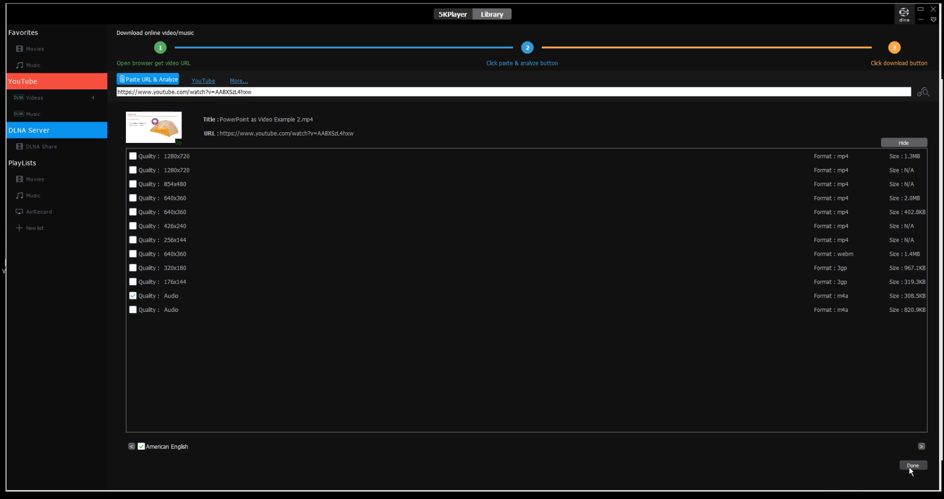
pyautogui.click(912, 467)
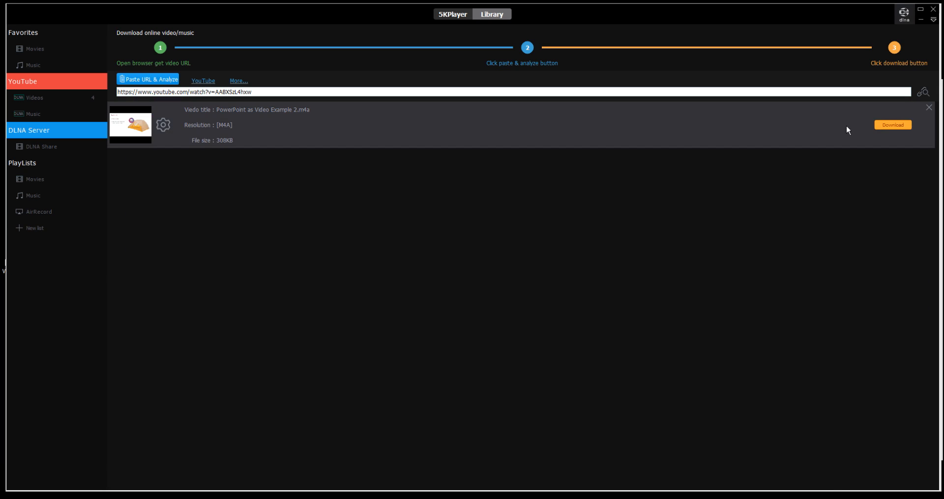
# Start downloading PowerPoint as Video Example 2.m4a
pyautogui.click(893, 125)
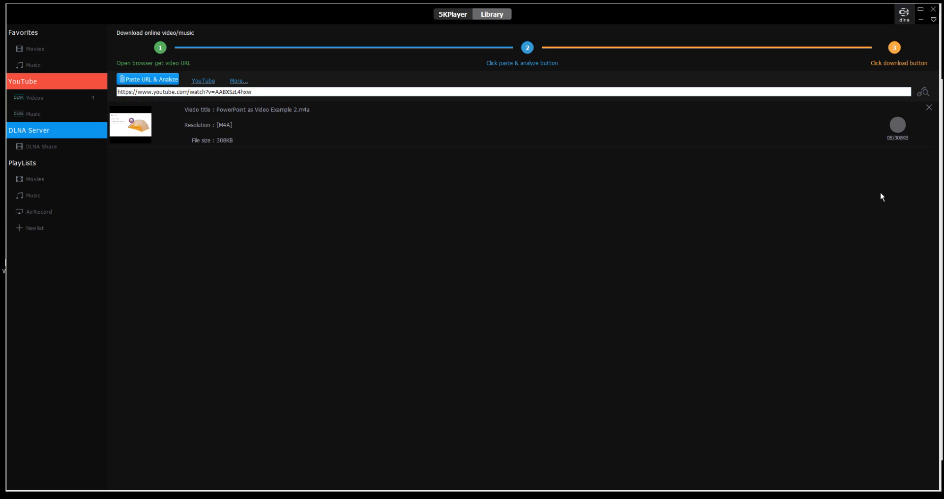
pyautogui.moveTo(873, 182)
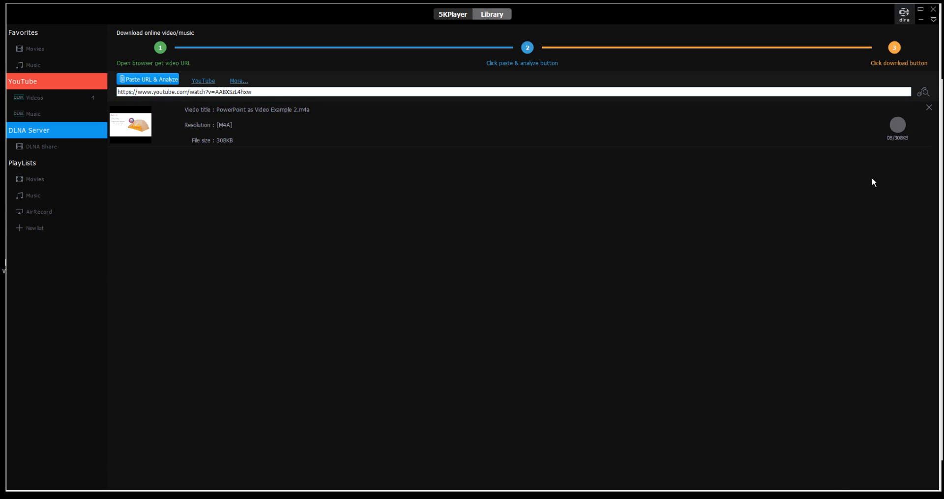
pyautogui.moveTo(808, 260)
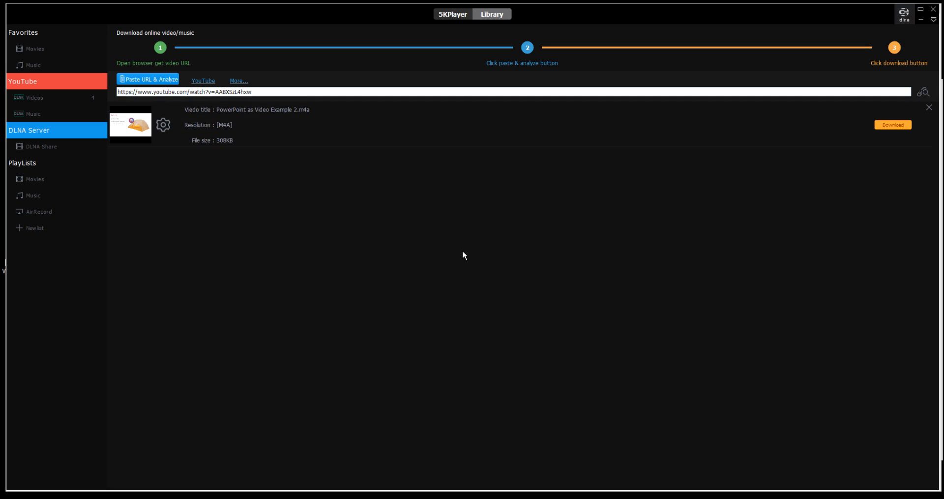
pyautogui.moveTo(497, 438)
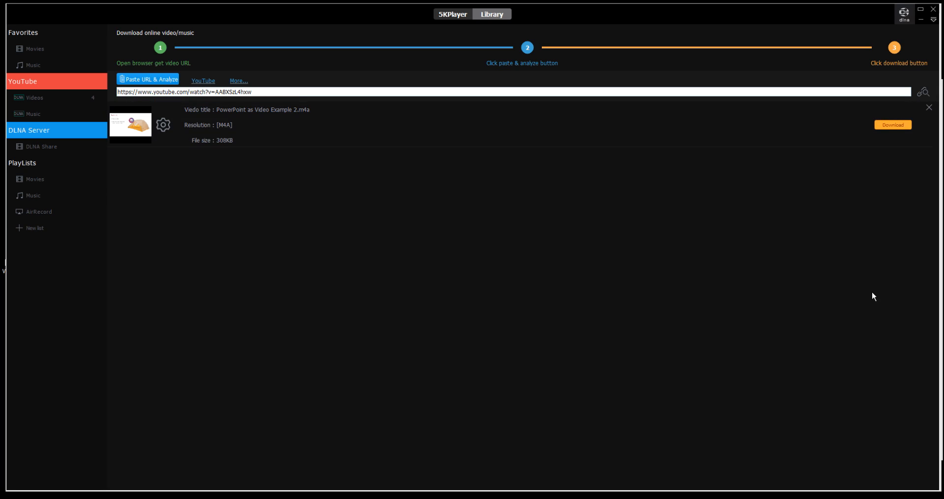
pyautogui.moveTo(837, 309)
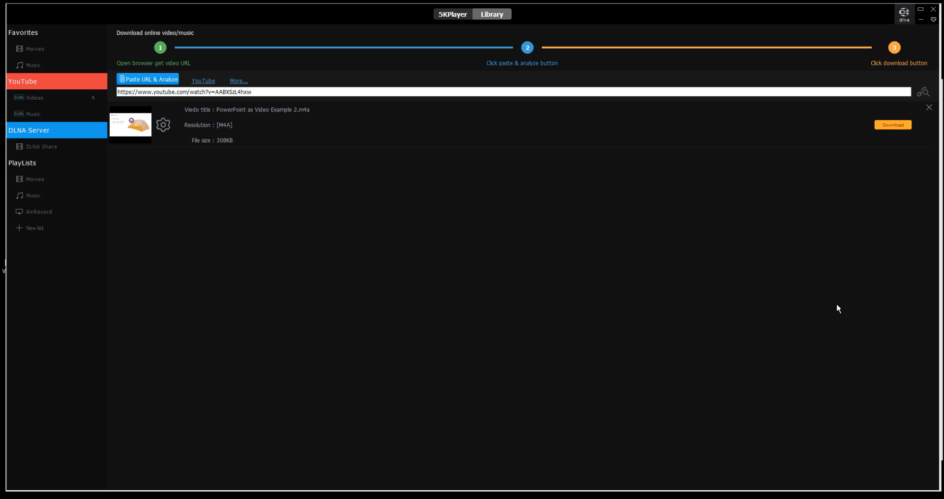